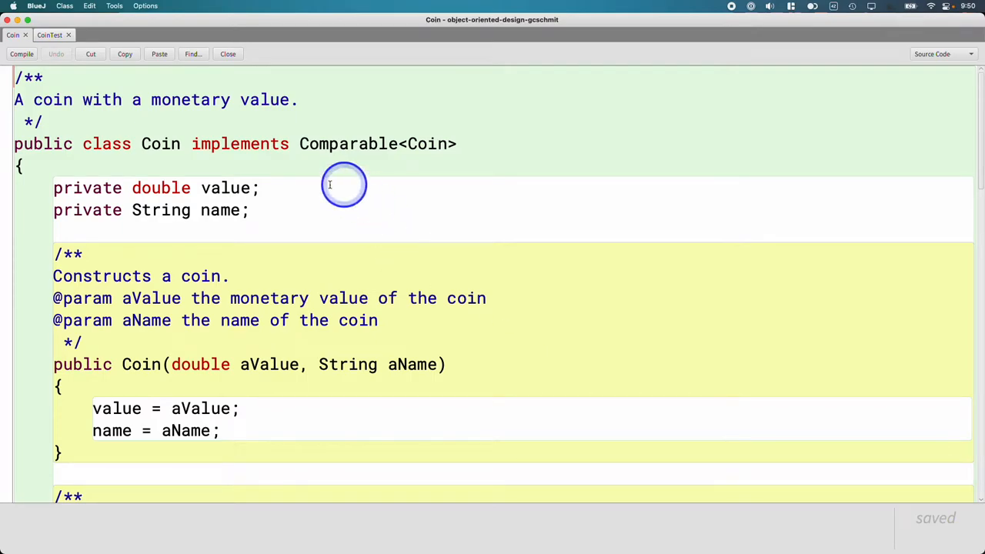
Step: Review the Coin class's compareTo logic and its implements Comparable<Coin> header
{"action": "double_click", "coordinate": [240, 144]}
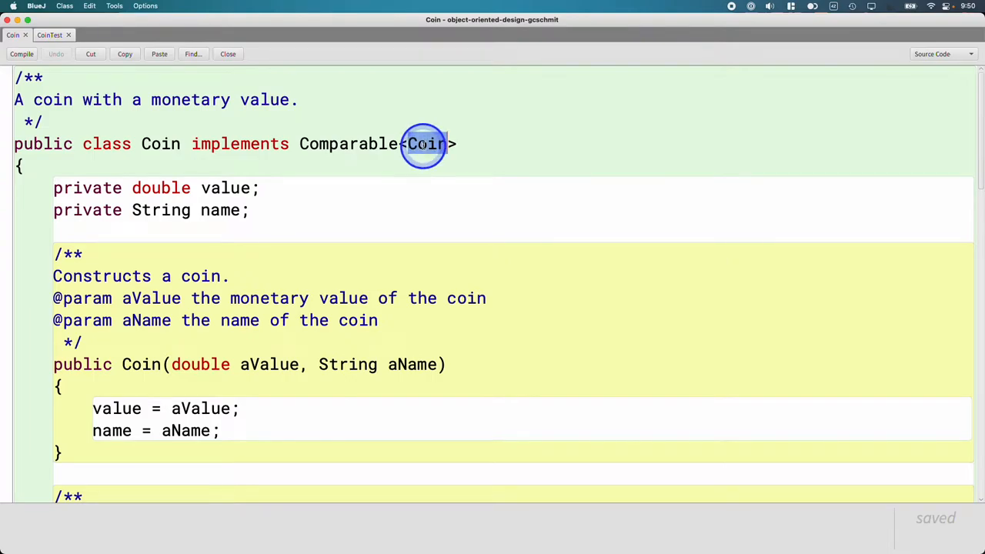
{"action": "scroll", "scroll_direction": "down", "scroll_amount": 3}
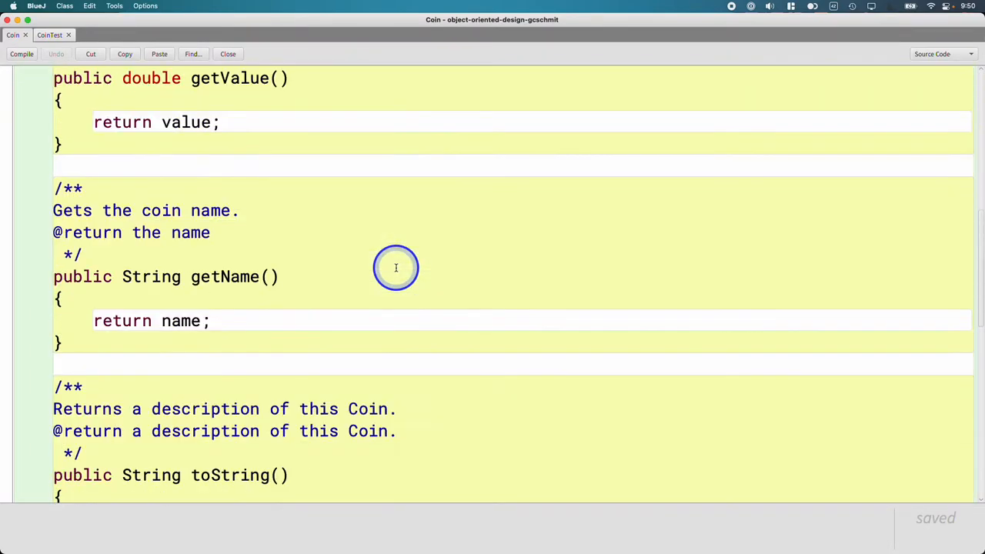
{"action": "scroll", "scroll_direction": "down", "scroll_amount": 3}
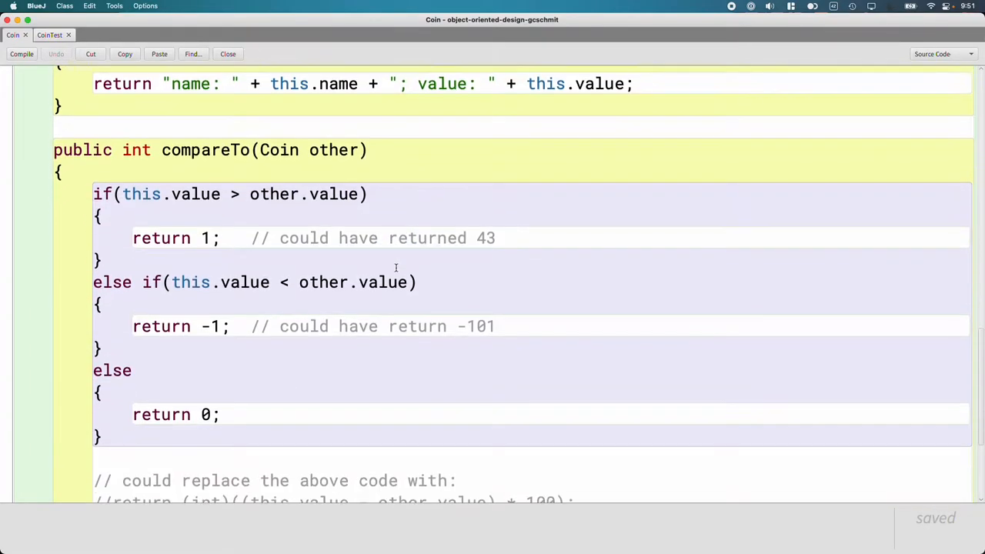
{"action": "double_click", "coordinate": [204, 149]}
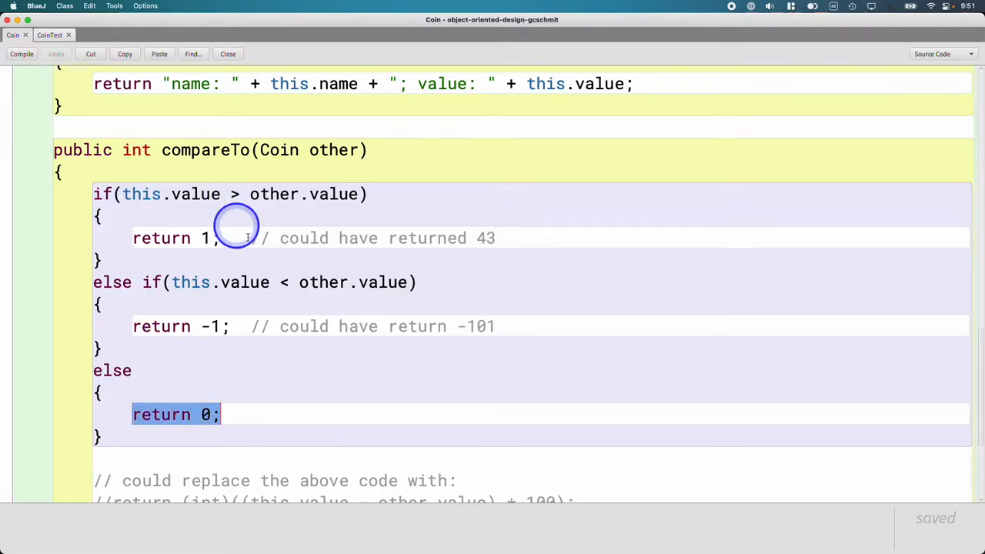
{"action": "mouse_move", "coordinate": [131, 207]}
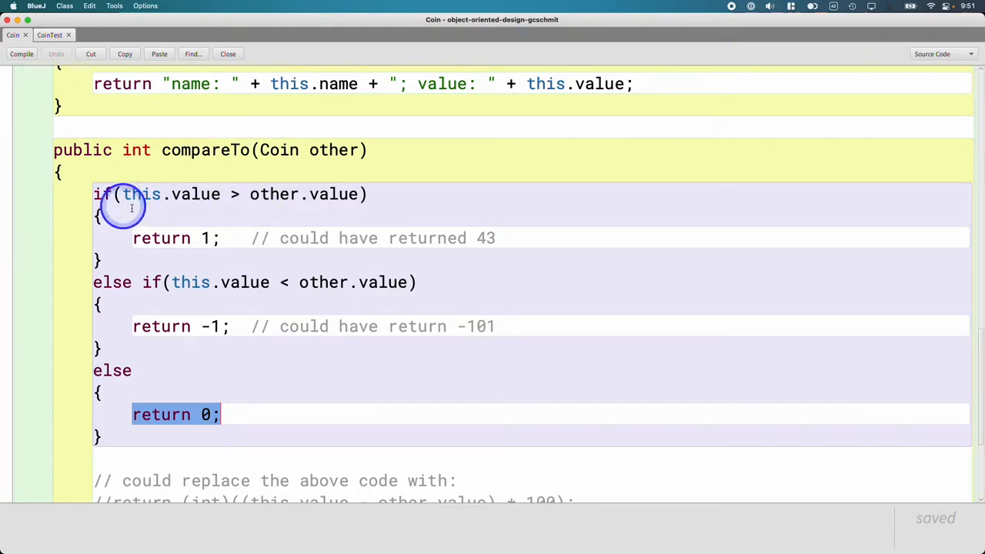
{"action": "mouse_move", "coordinate": [275, 198]}
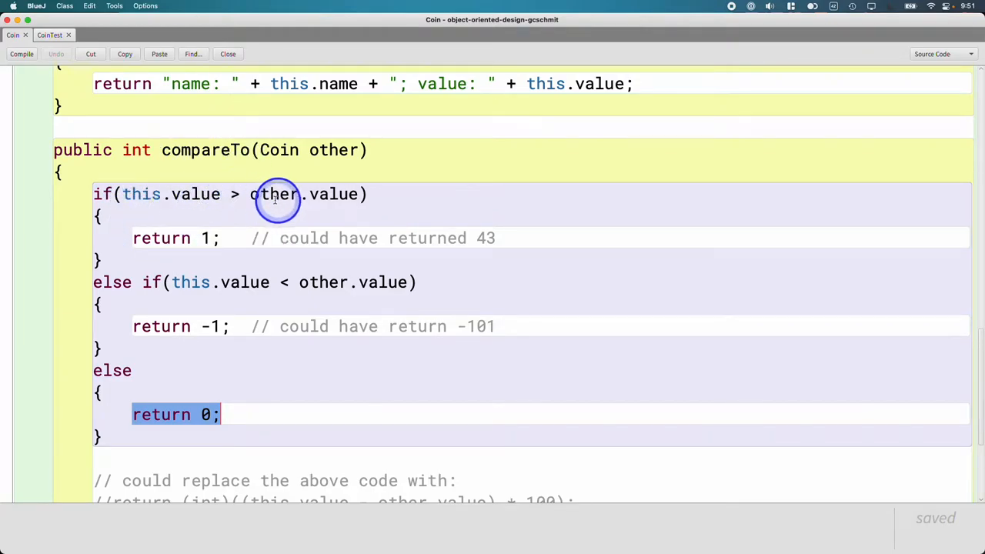
{"action": "double_click", "coordinate": [333, 149]}
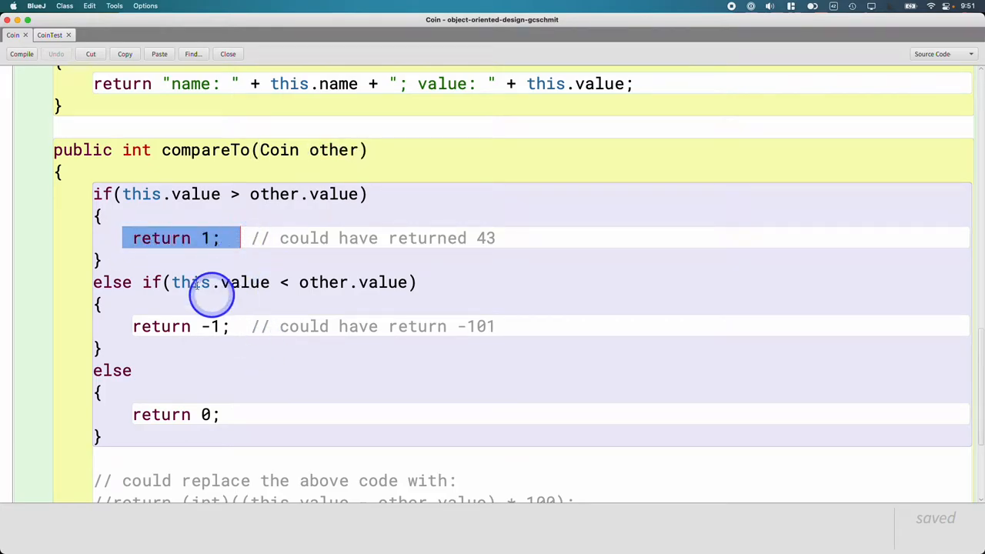
{"action": "mouse_move", "coordinate": [126, 326]}
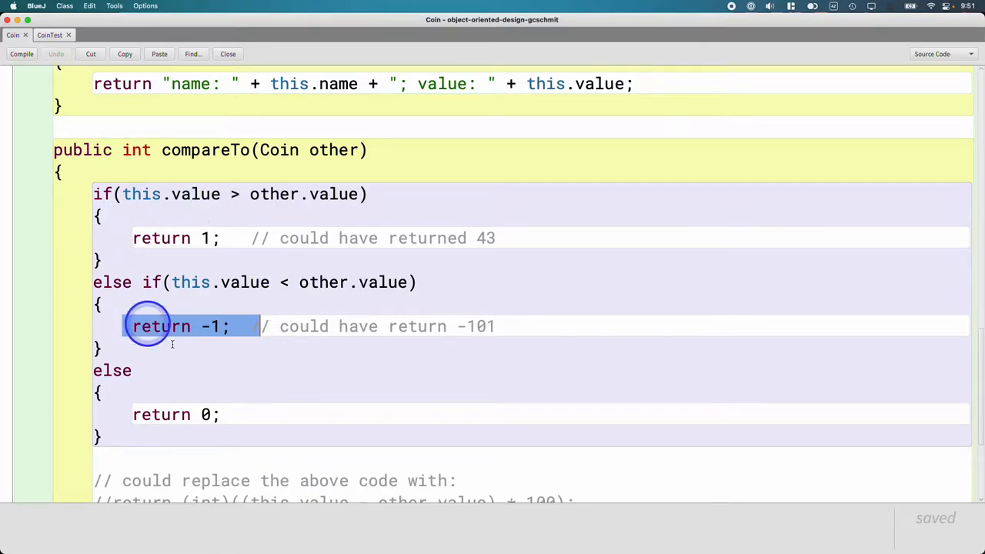
{"action": "scroll", "scroll_direction": "down", "scroll_amount": 3}
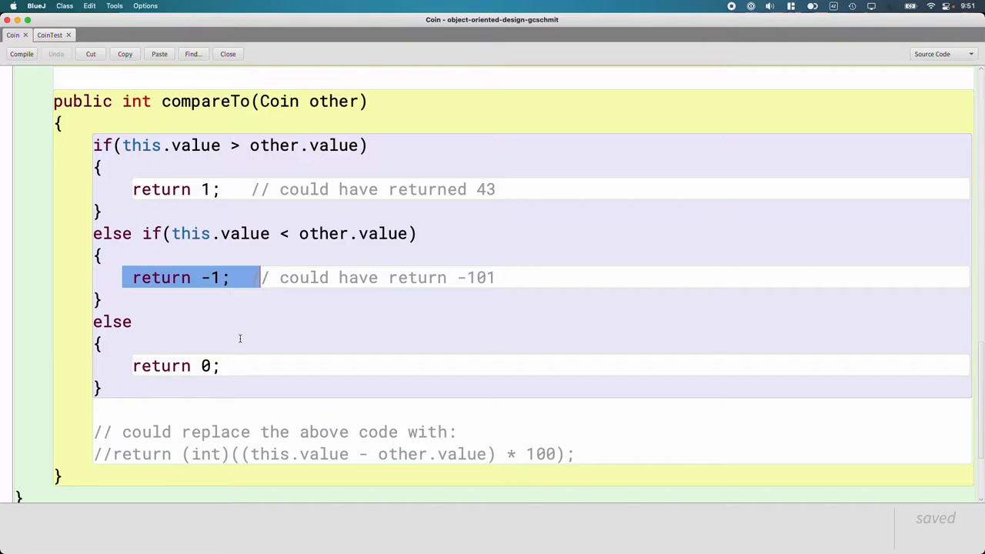
{"action": "scroll", "scroll_direction": "up", "scroll_amount": 3}
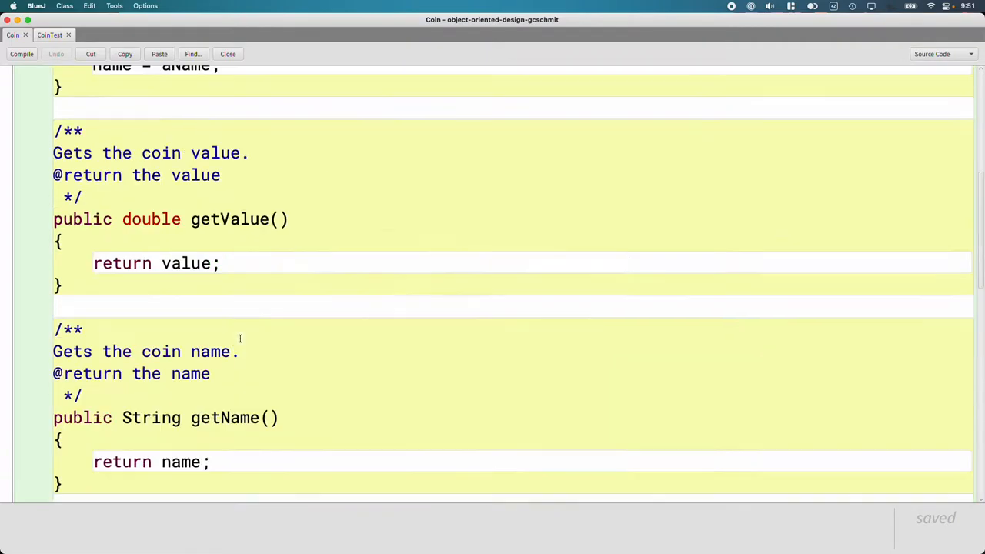
{"action": "double_click", "coordinate": [226, 144]}
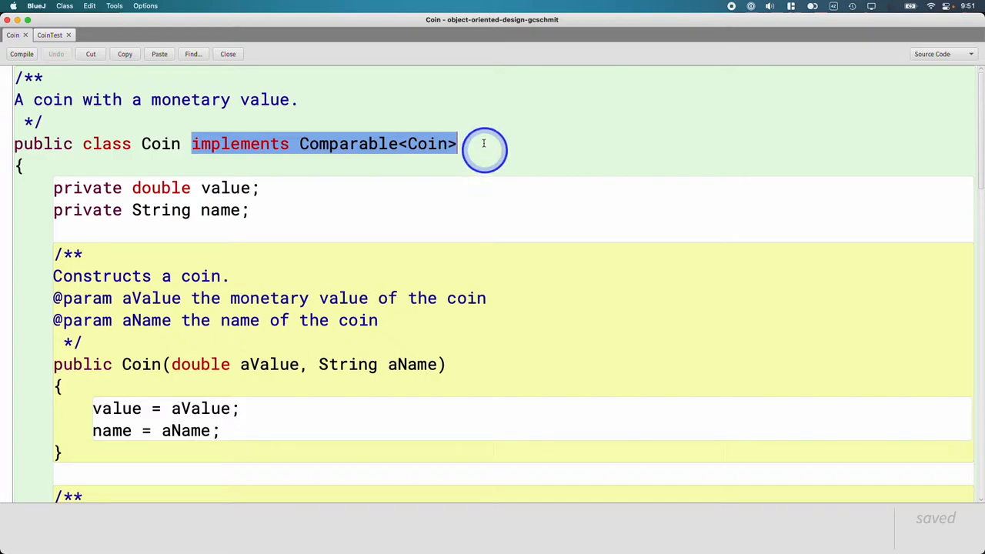
{"action": "left_click", "coordinate": [527, 144]}
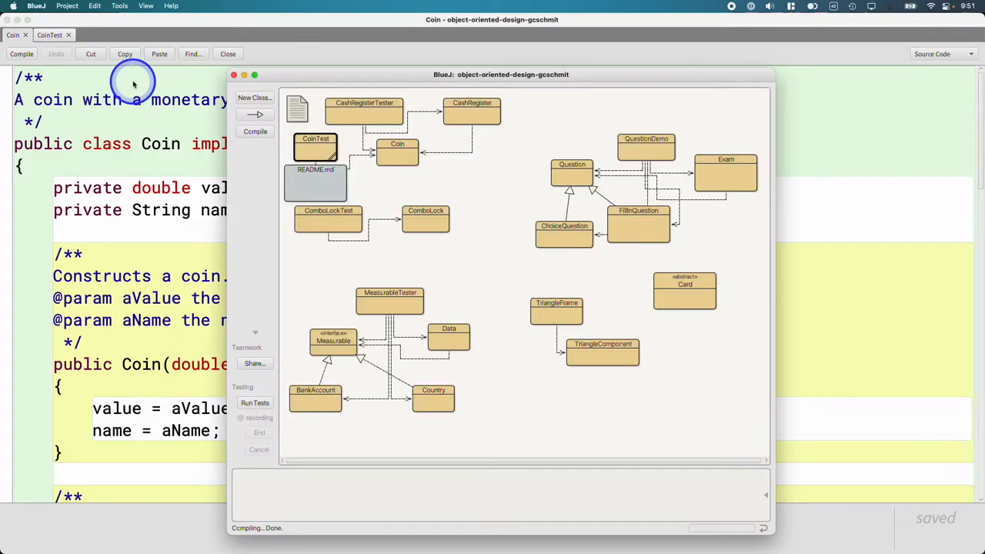
Step: Open CoinTest and scroll to testComparable's first print of the coin list
{"action": "left_click", "coordinate": [316, 144]}
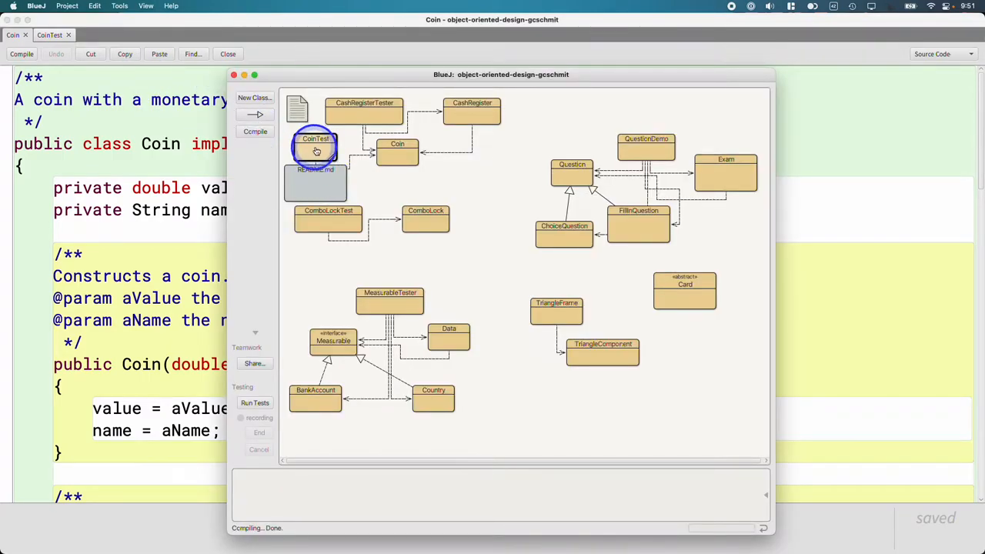
{"action": "double_click", "coordinate": [315, 142]}
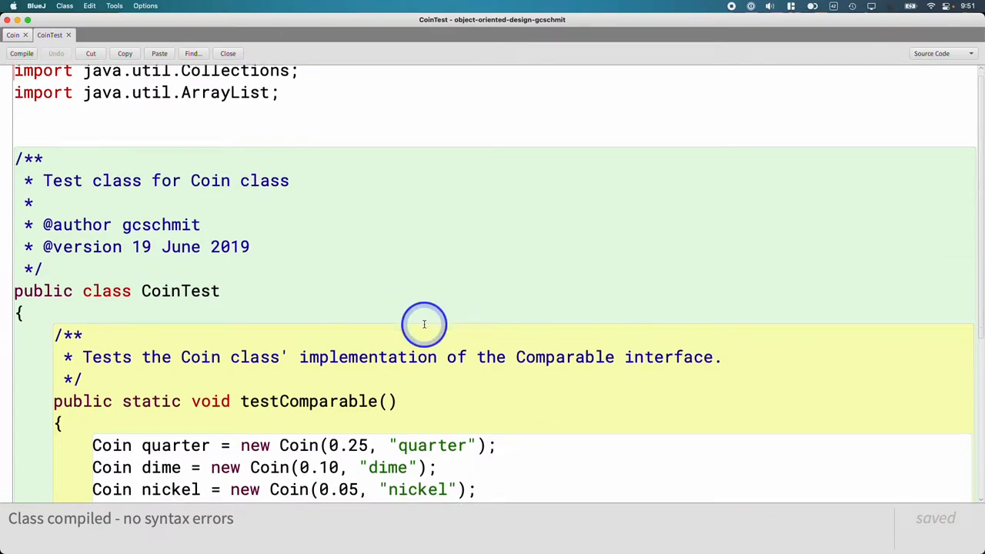
{"action": "scroll", "scroll_direction": "down", "scroll_amount": 3}
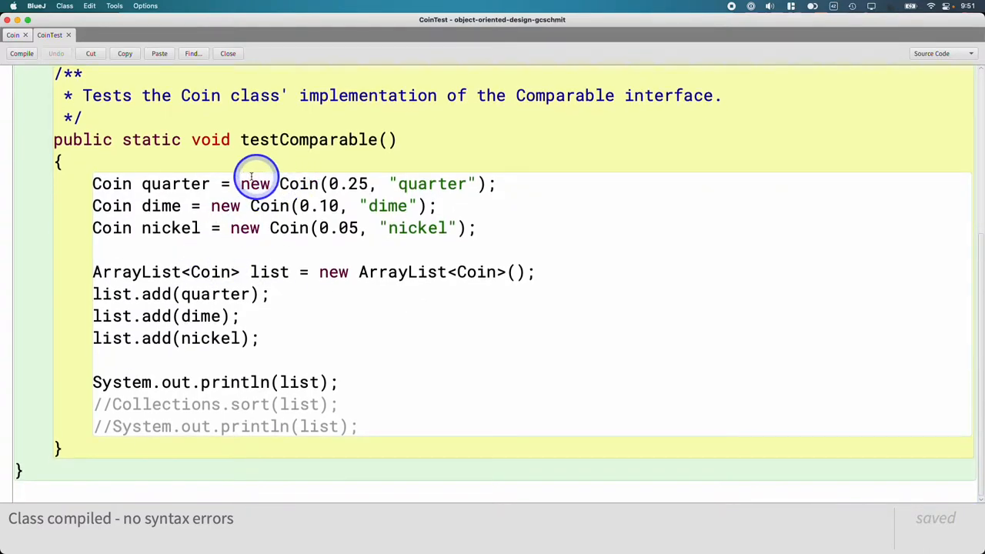
{"action": "mouse_move", "coordinate": [335, 184]}
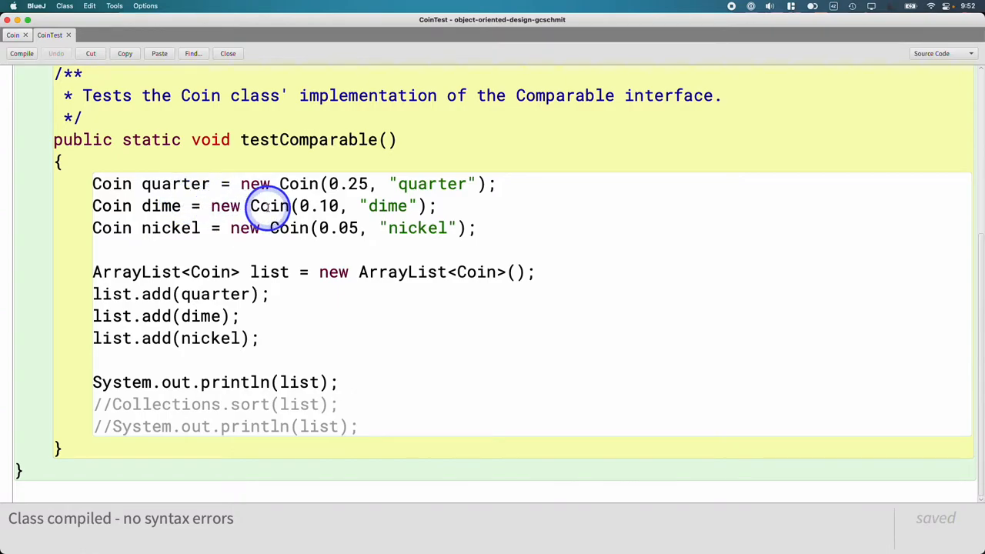
{"action": "mouse_move", "coordinate": [296, 233]}
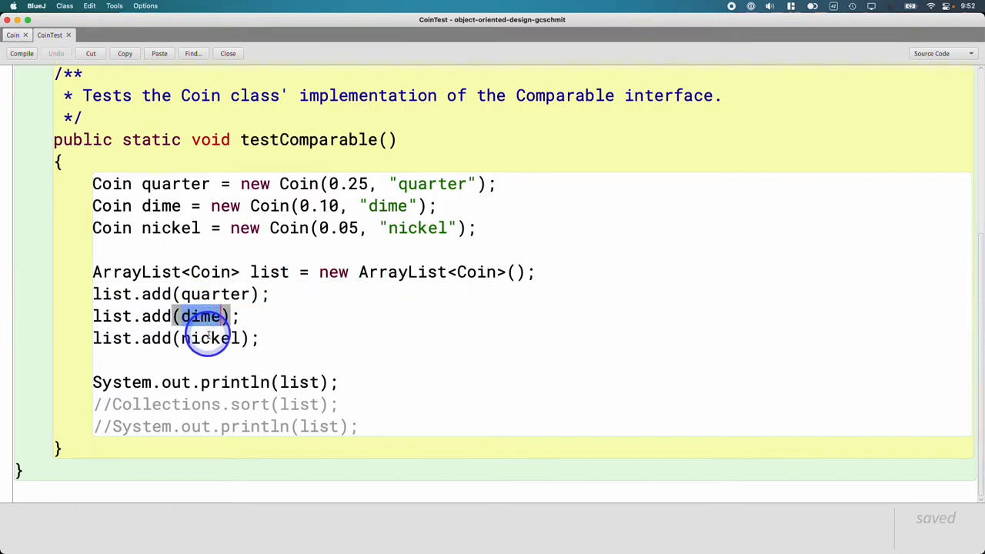
{"action": "left_click", "coordinate": [262, 337]}
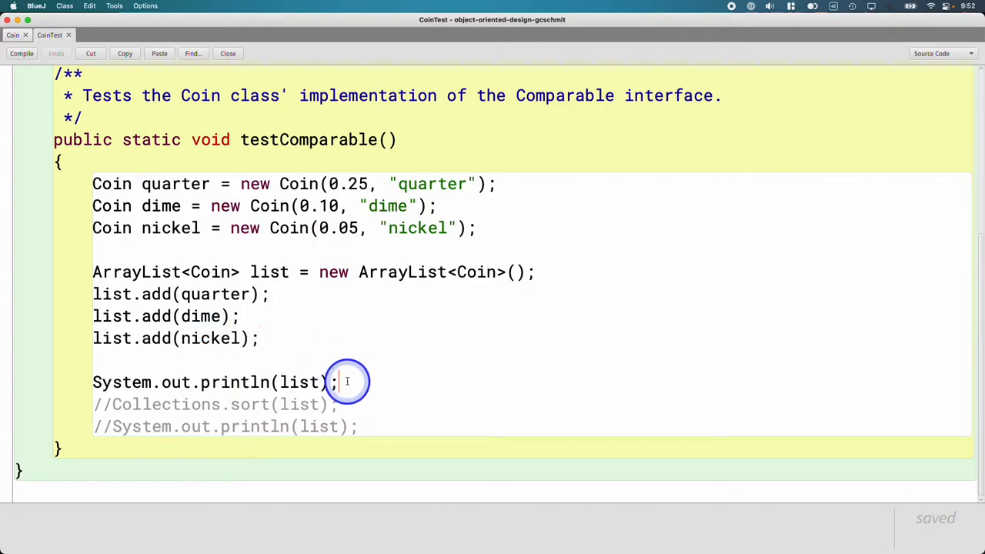
{"action": "mouse_move", "coordinate": [192, 315]}
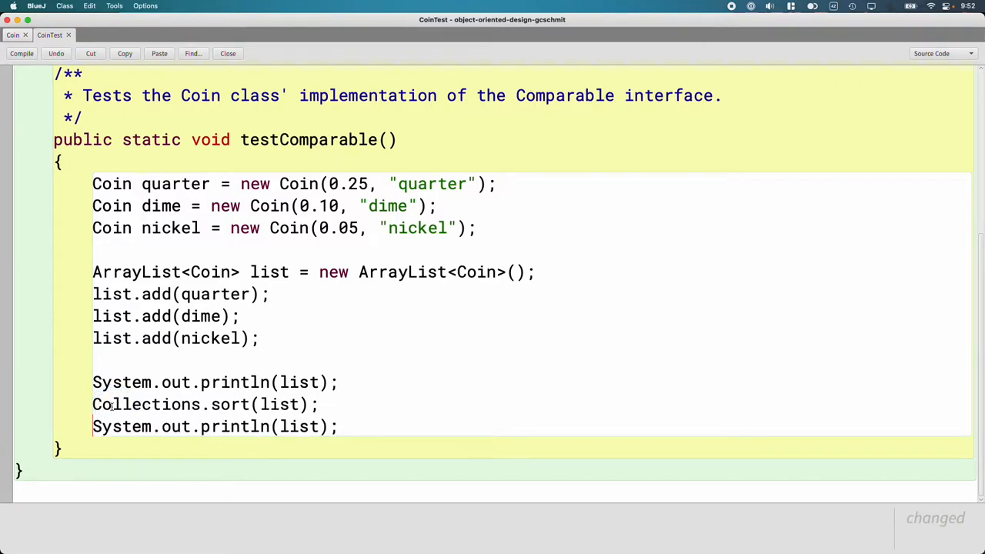
Step: Uncomment Collections.sort(list) and the second System.out.println(list) in testComparable
{"action": "left_click", "coordinate": [21, 53]}
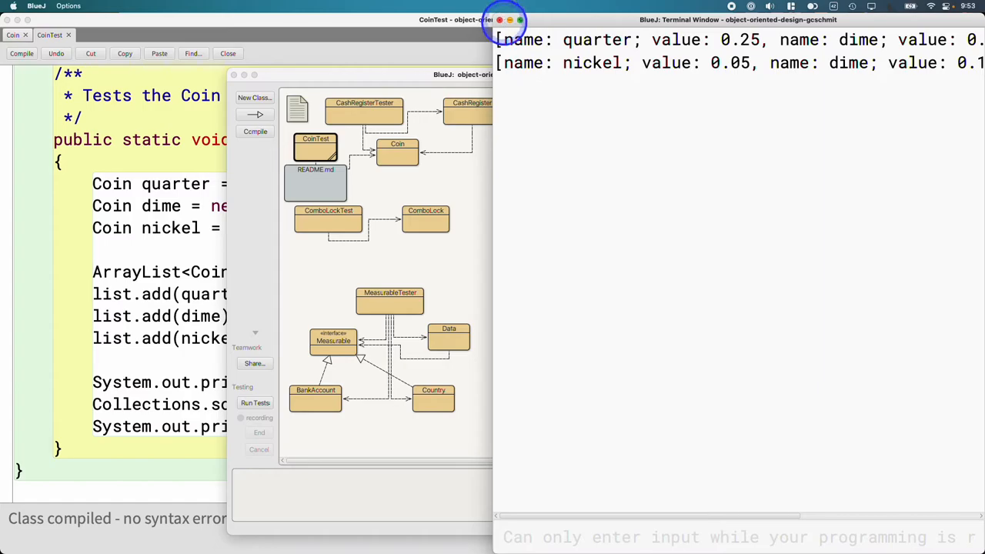
Step: Close the Terminal Window showing the unsorted and sorted coin lists
{"action": "left_click", "coordinate": [498, 19]}
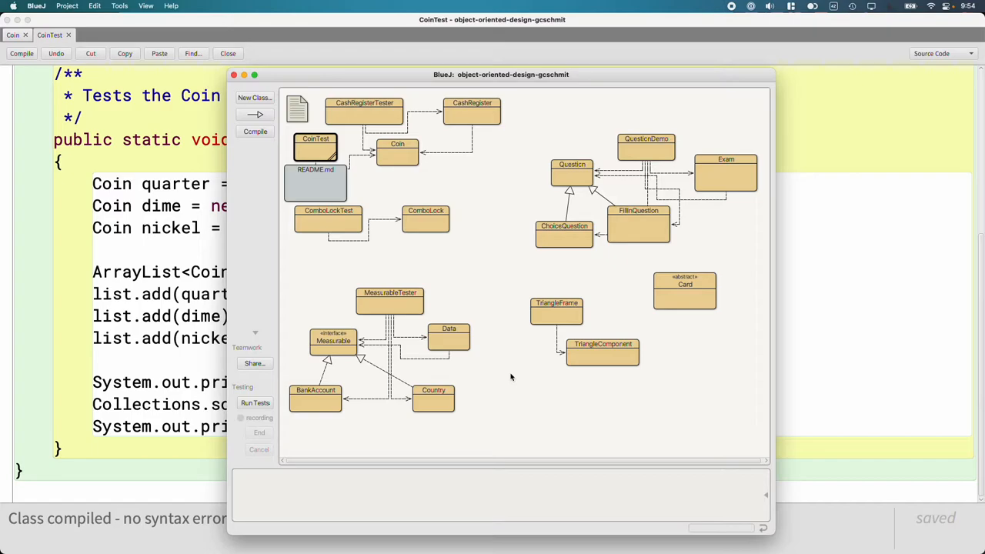
Step: Open the Measurable interface to view its getMeasure declaration, then return to the diagram
{"action": "left_click", "coordinate": [334, 341]}
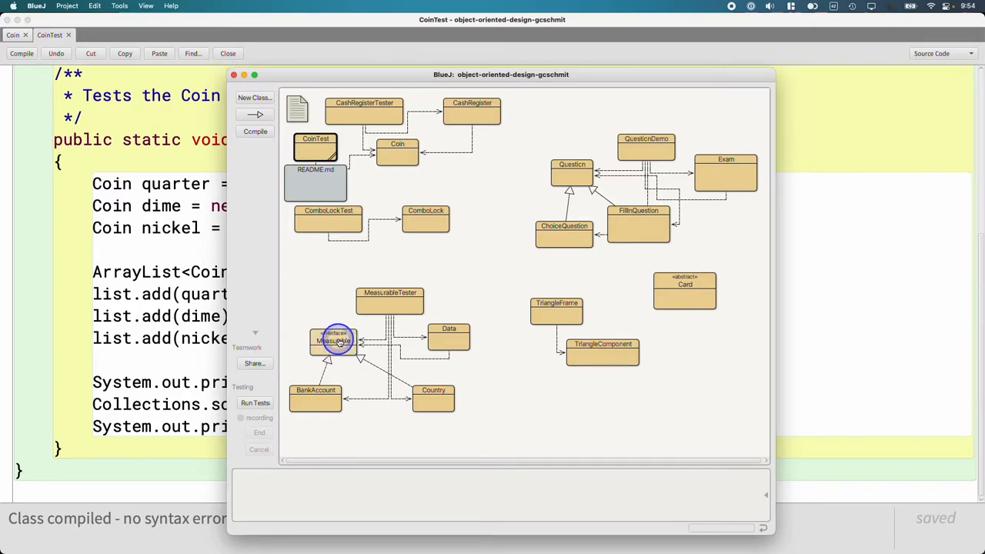
{"action": "double_click", "coordinate": [333, 341]}
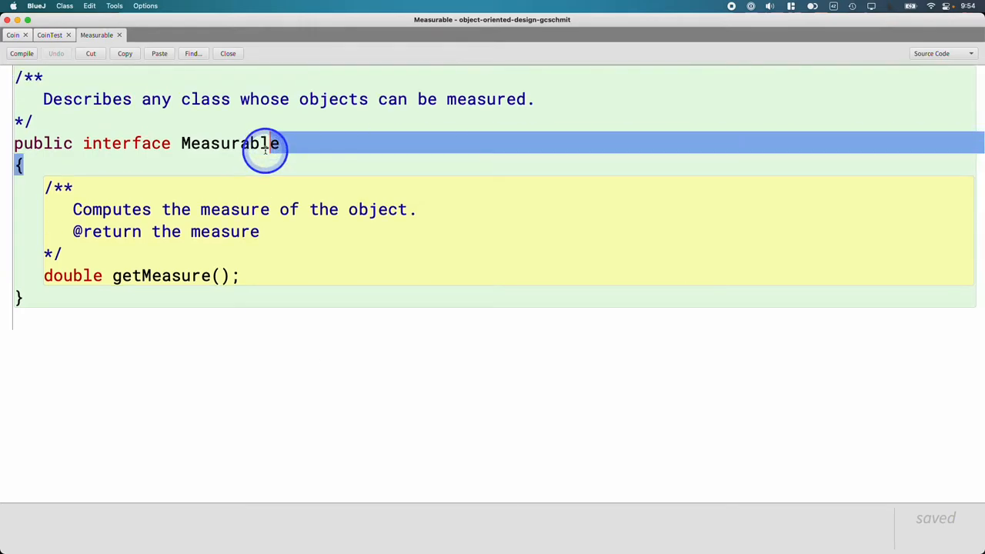
{"action": "left_click", "coordinate": [313, 144]}
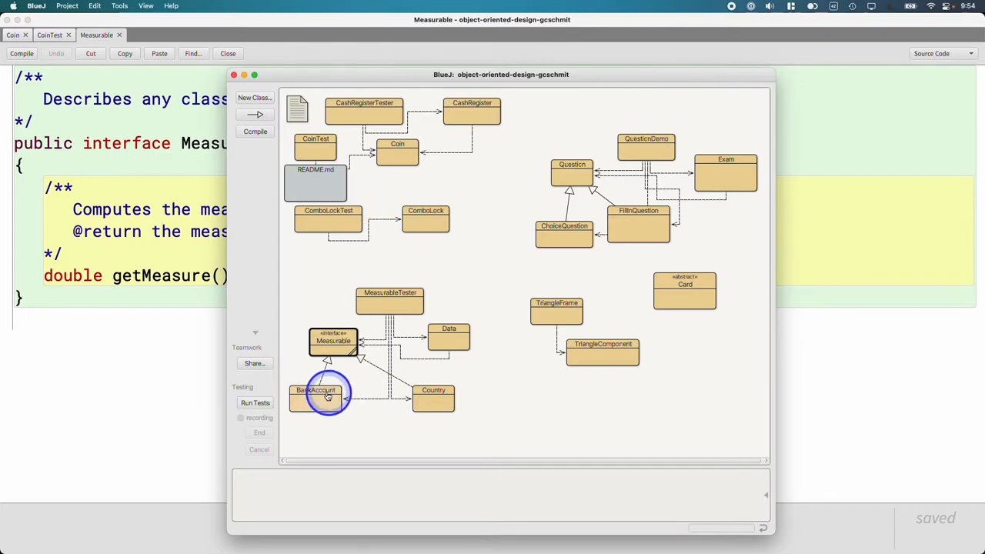
Step: Open BankAccount and scroll to its getMeasure override returning the balance
{"action": "double_click", "coordinate": [316, 393]}
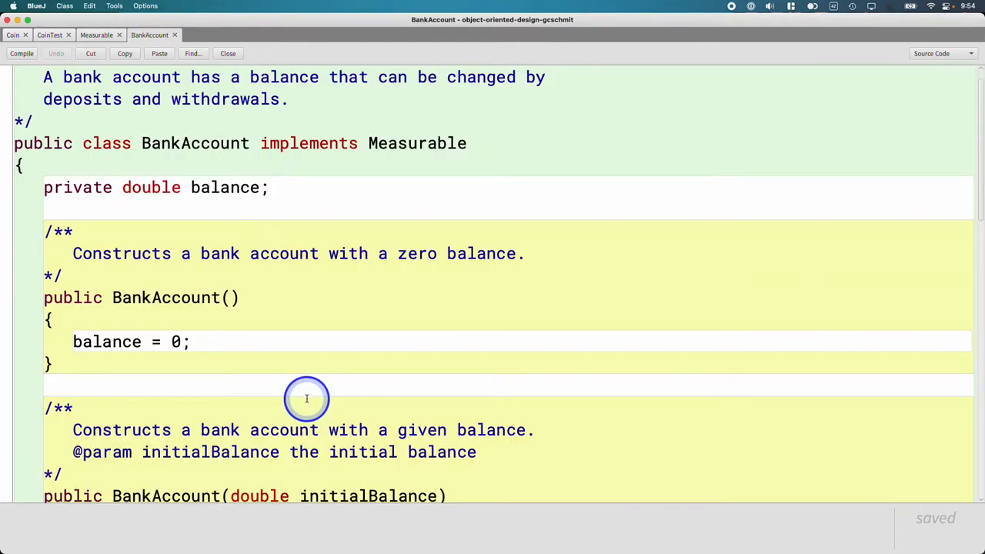
{"action": "mouse_move", "coordinate": [306, 399]}
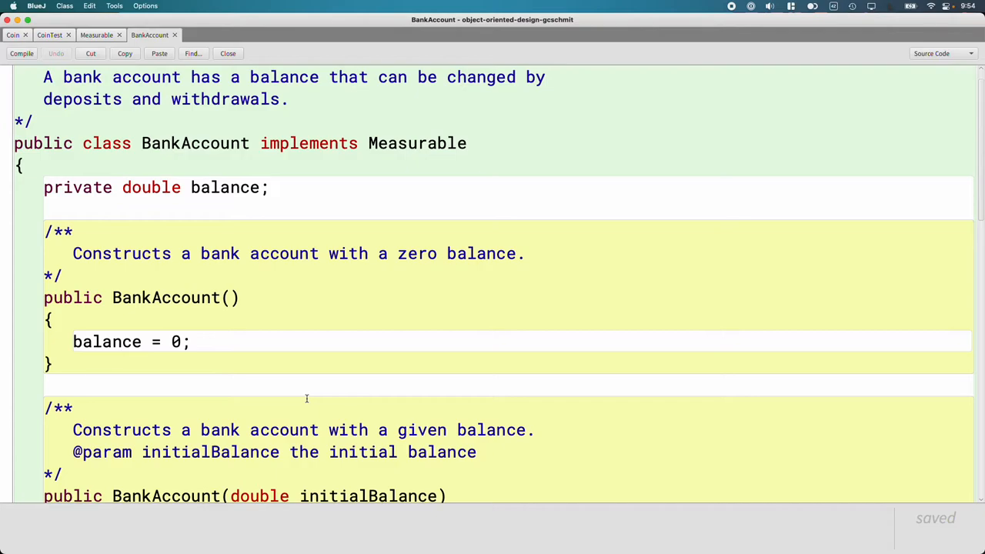
{"action": "scroll", "scroll_direction": "down", "scroll_amount": 3}
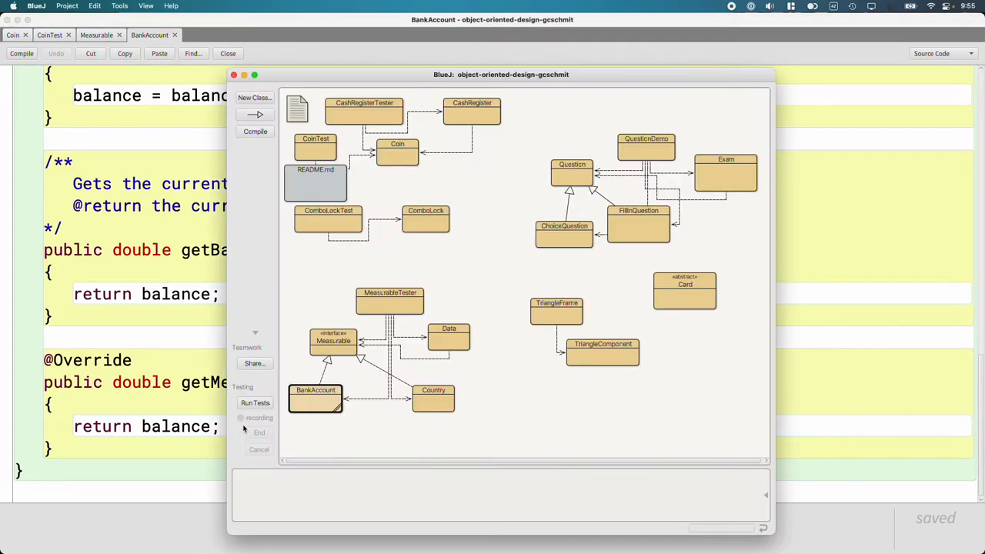
Step: Open Country, highlight Country and Measurable in its header, and scroll to getMeasure
{"action": "left_click", "coordinate": [433, 398]}
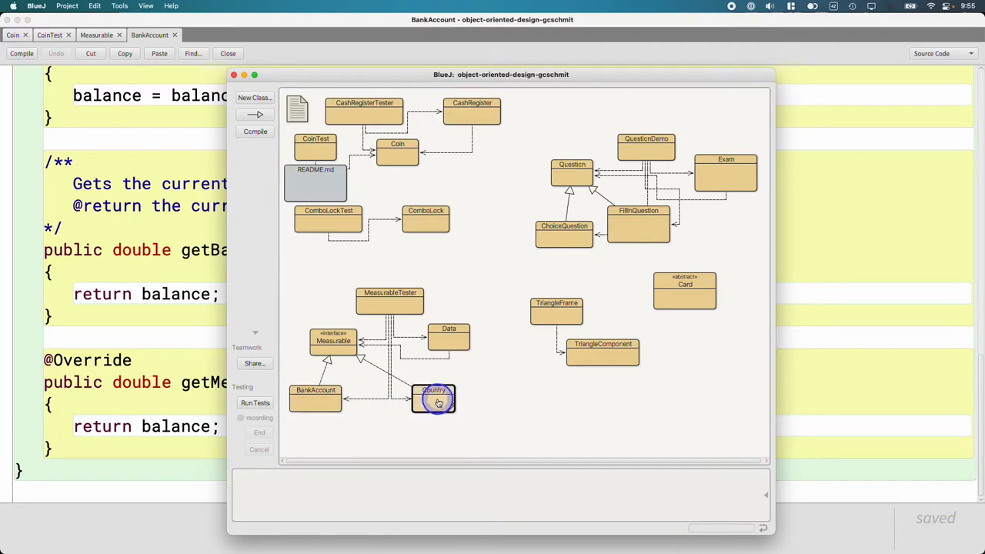
{"action": "double_click", "coordinate": [434, 399]}
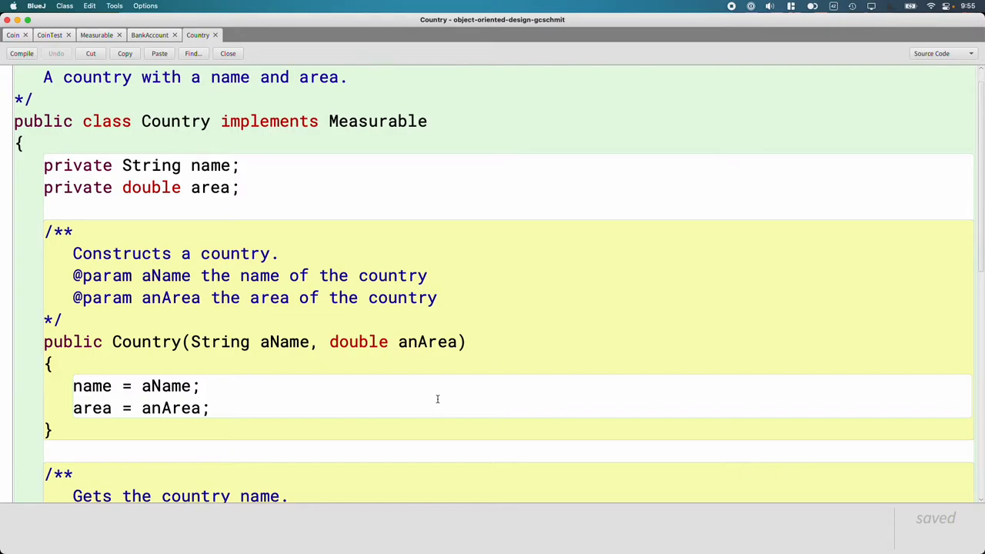
{"action": "double_click", "coordinate": [176, 120]}
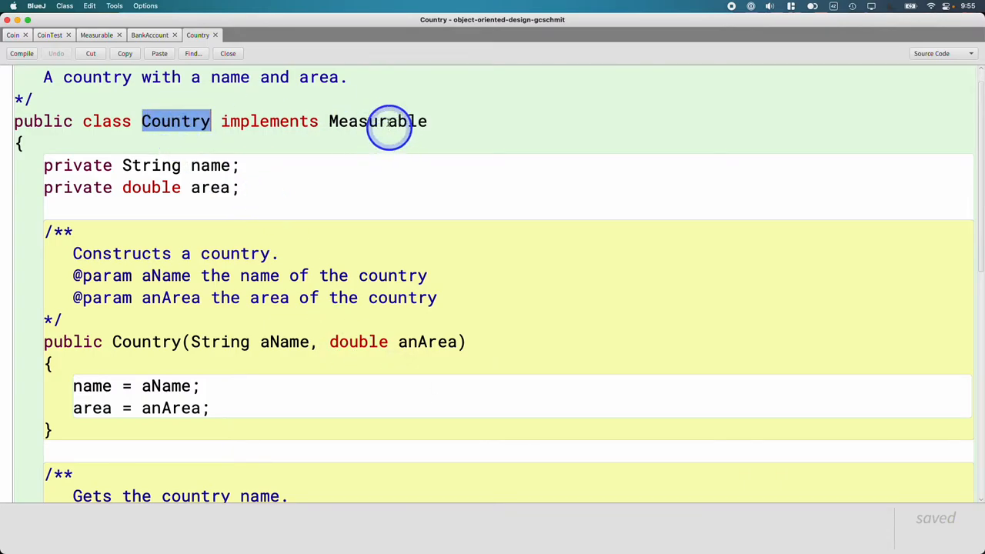
{"action": "double_click", "coordinate": [377, 120]}
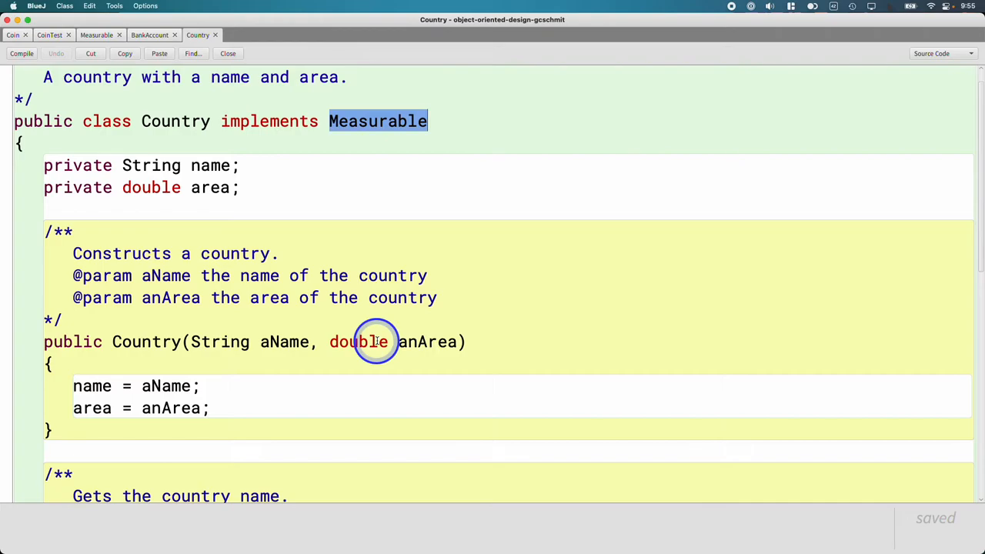
{"action": "scroll", "scroll_direction": "down", "scroll_amount": 3}
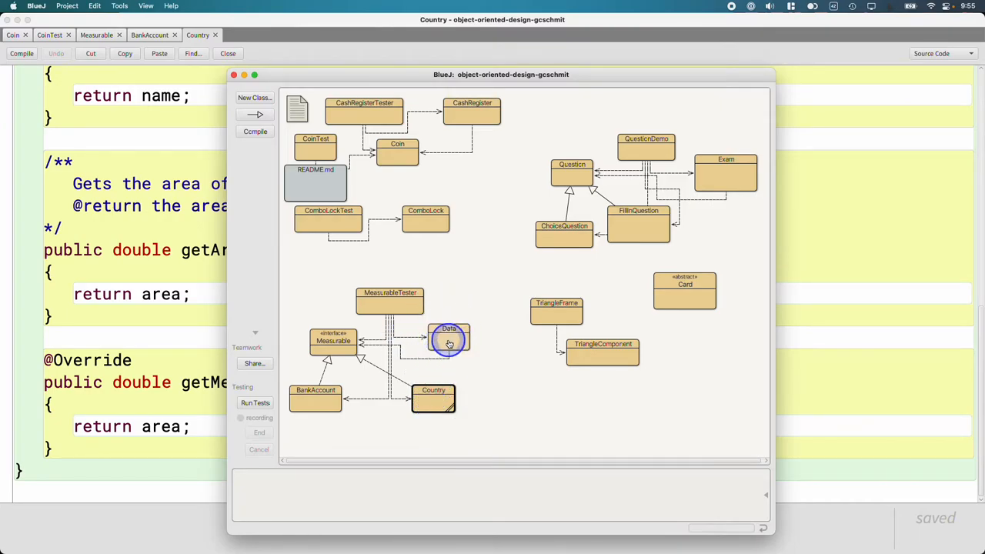
Step: Open Data and highlight average and obj in its getMeasure summing loop
{"action": "double_click", "coordinate": [449, 334]}
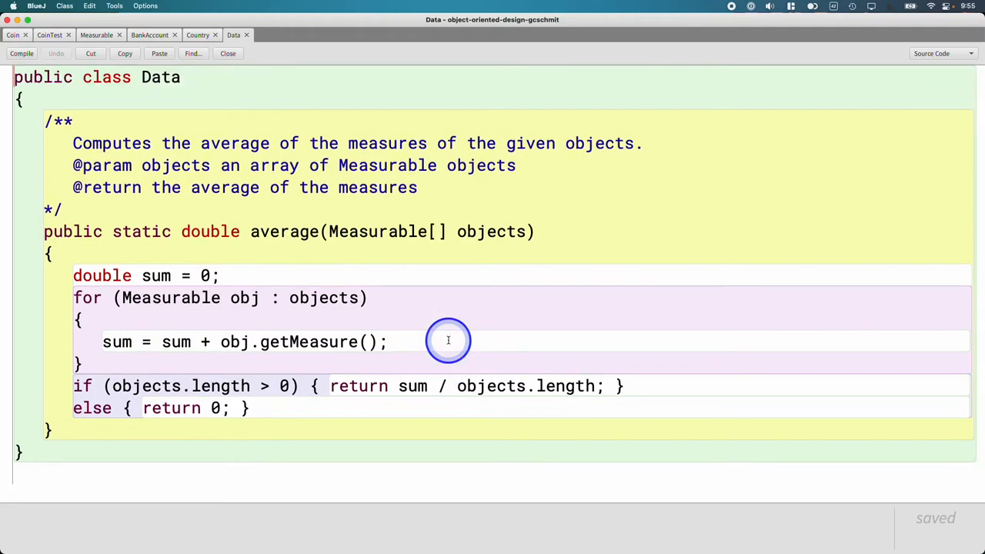
{"action": "mouse_move", "coordinate": [535, 322]}
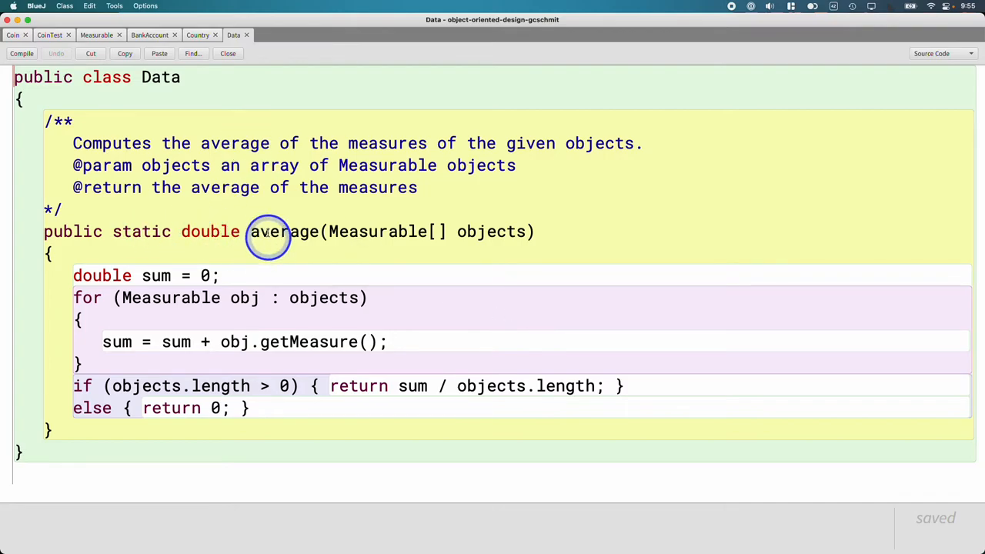
{"action": "double_click", "coordinate": [287, 232]}
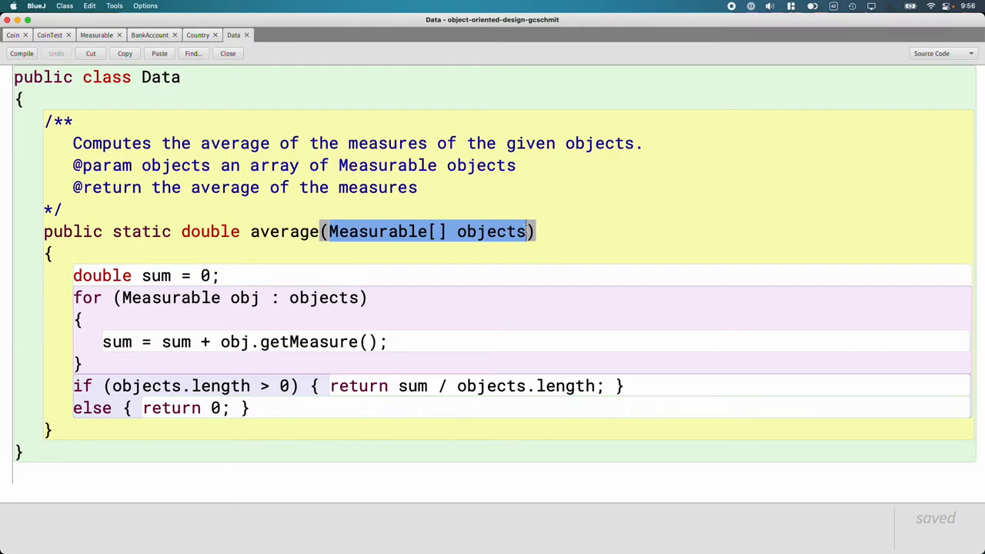
{"action": "left_click", "coordinate": [79, 303]}
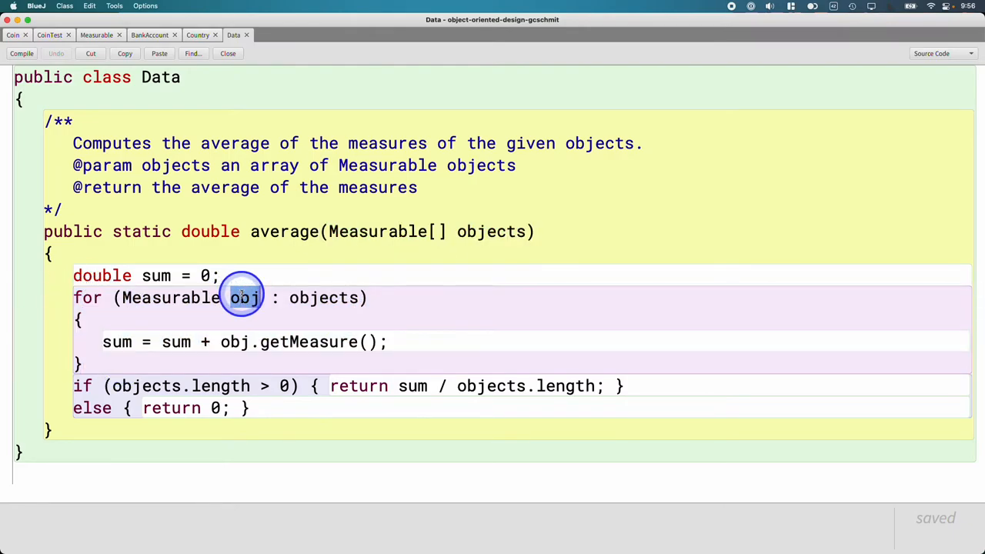
{"action": "double_click", "coordinate": [323, 298]}
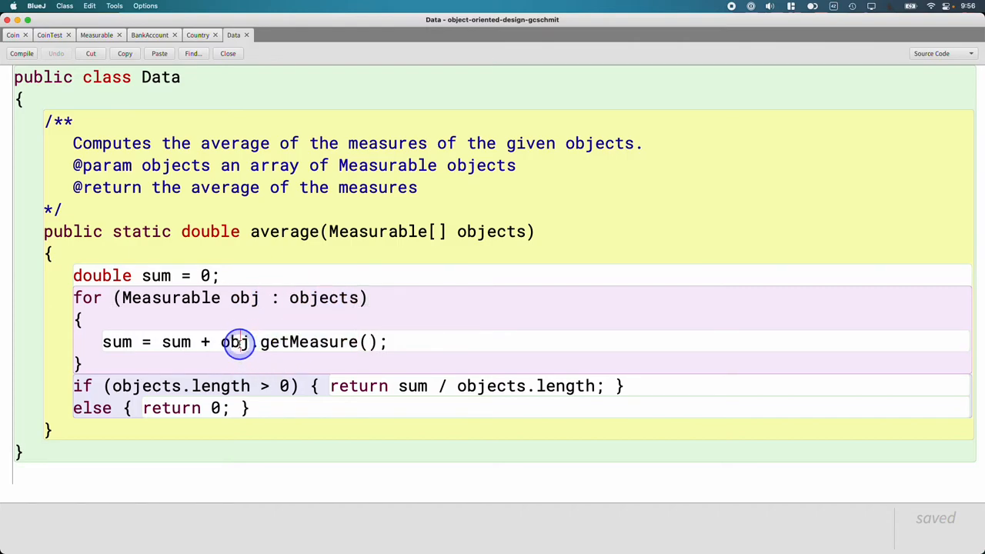
{"action": "double_click", "coordinate": [308, 342]}
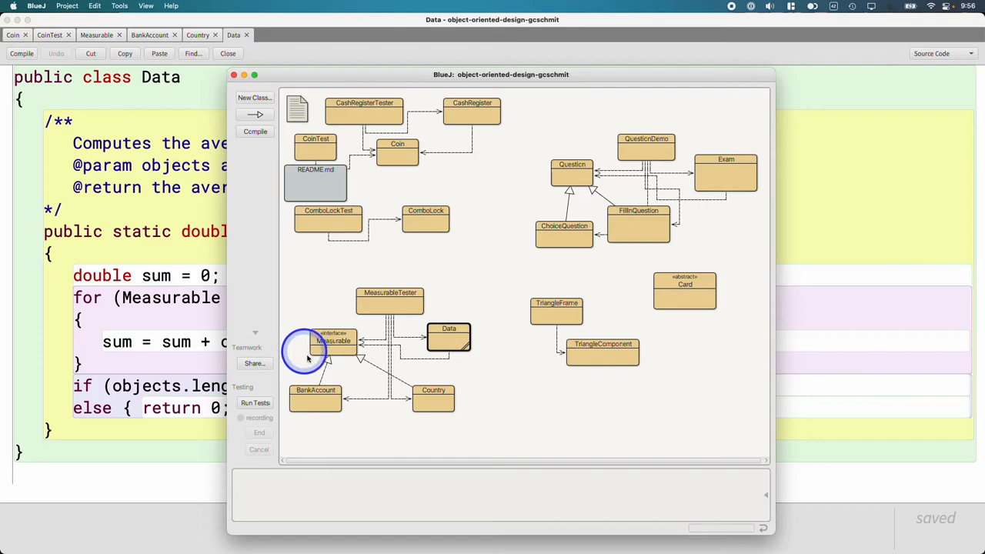
{"action": "mouse_move", "coordinate": [448, 343]}
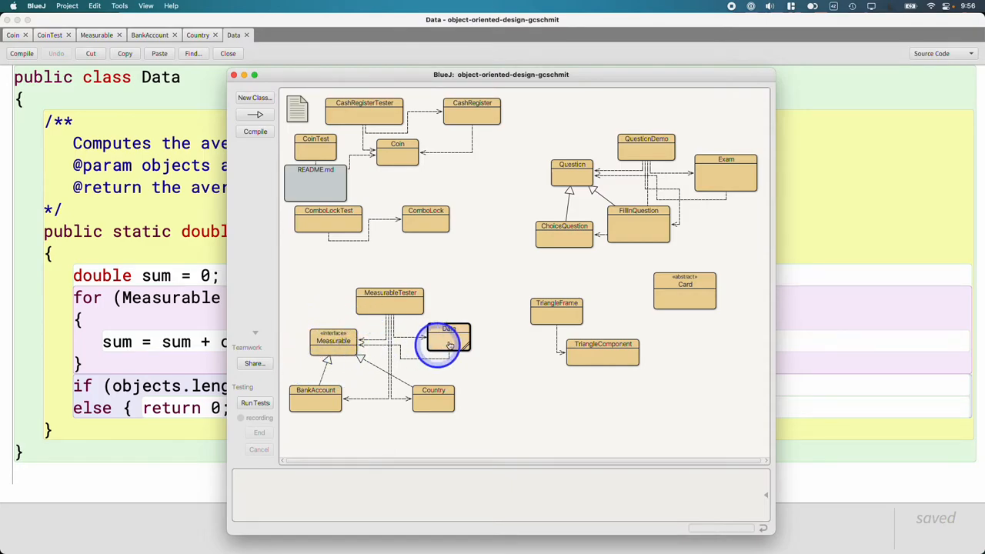
Step: Return to the project window and select the Data class box
{"action": "left_click", "coordinate": [441, 397]}
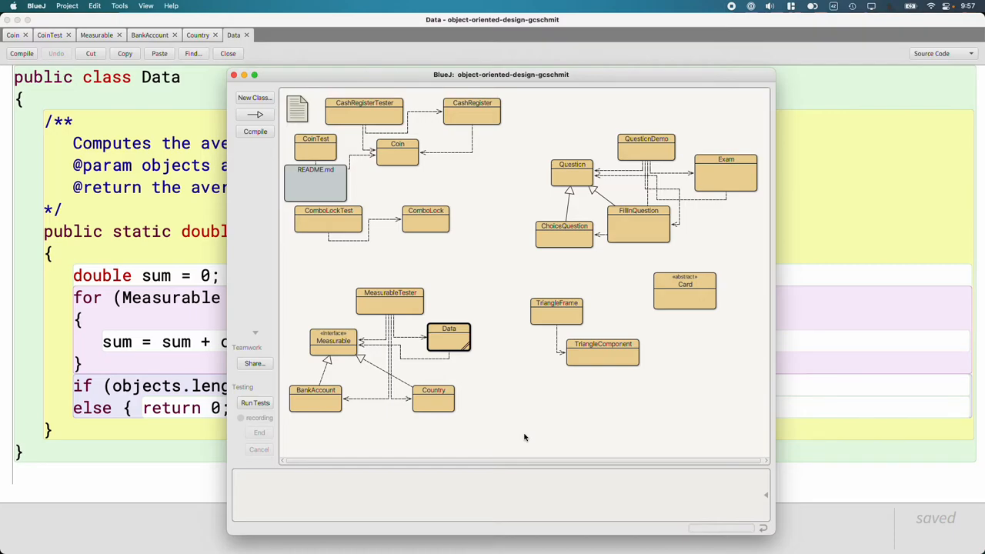
{"action": "left_click", "coordinate": [479, 364]}
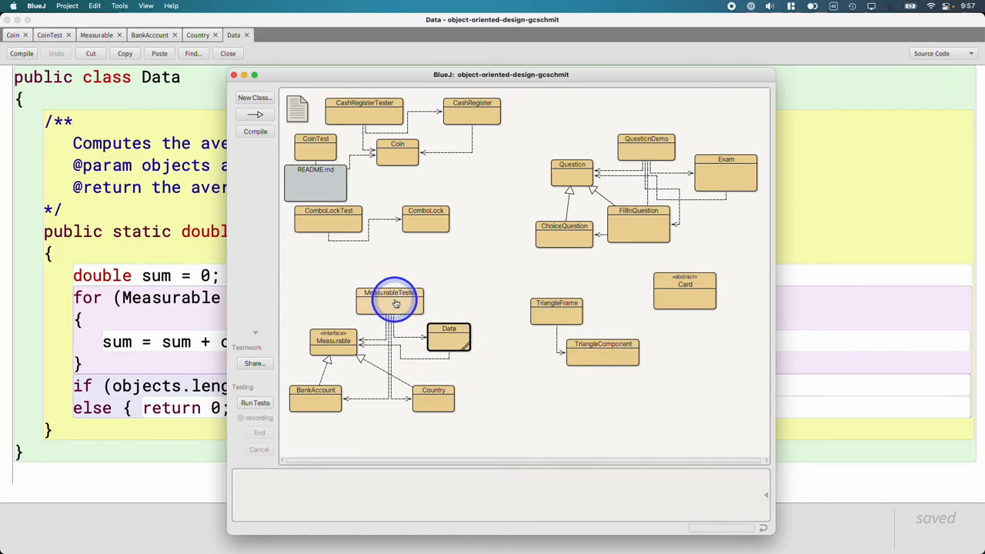
Step: Open MeasurableTester and select the lines creating three bank accounts
{"action": "double_click", "coordinate": [394, 300]}
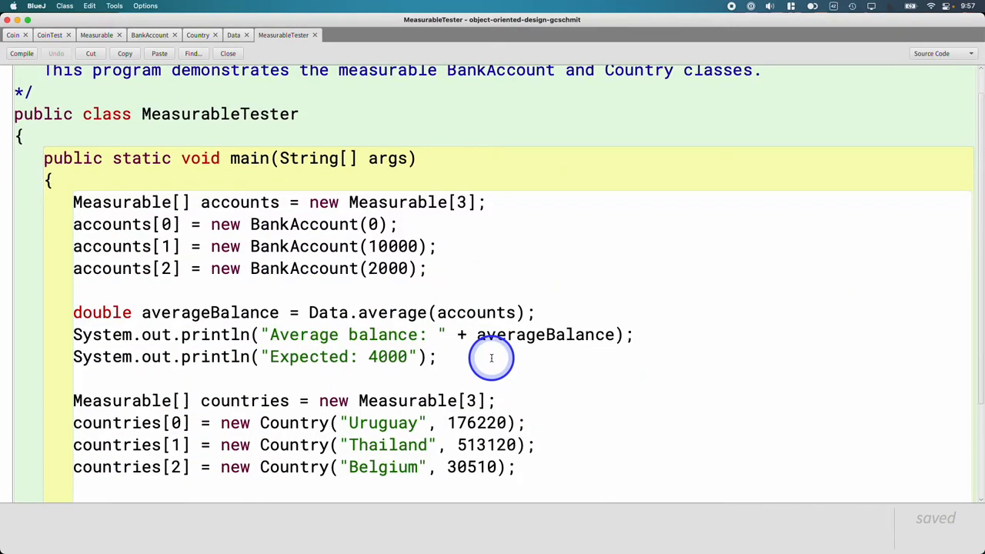
{"action": "scroll", "scroll_direction": "down", "scroll_amount": 3}
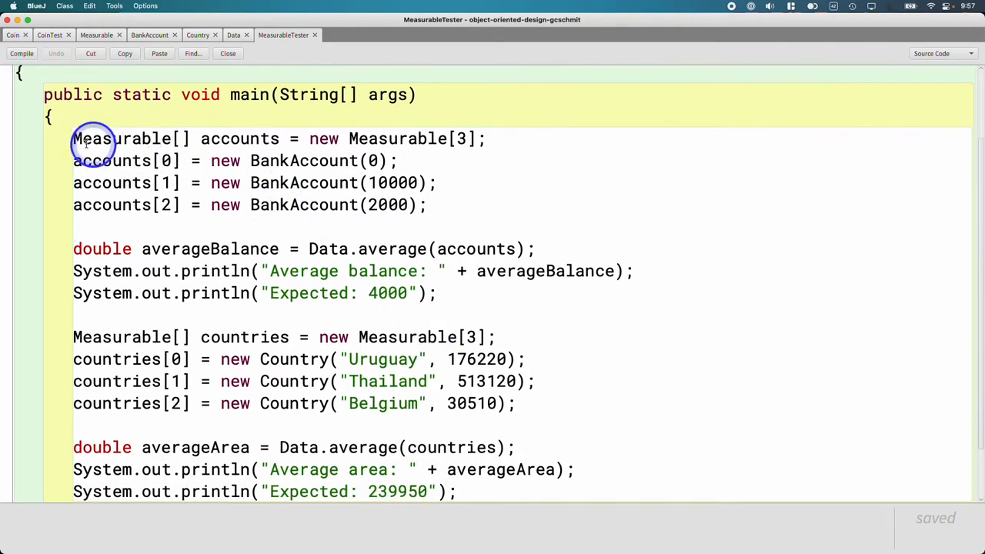
{"action": "left_click_drag", "start_coordinate": [73, 138], "coordinate": [472, 219]}
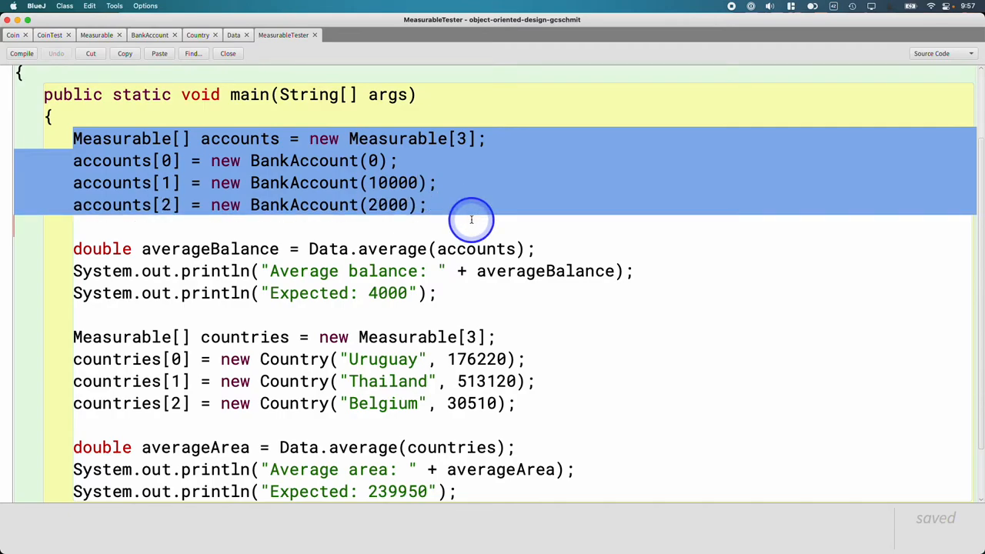
{"action": "mouse_move", "coordinate": [458, 249]}
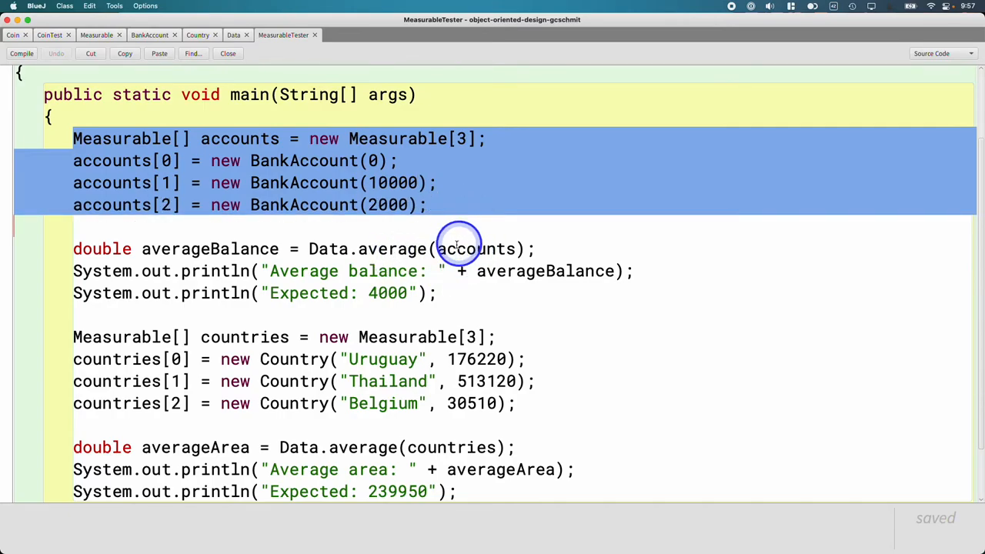
{"action": "left_click", "coordinate": [400, 248]}
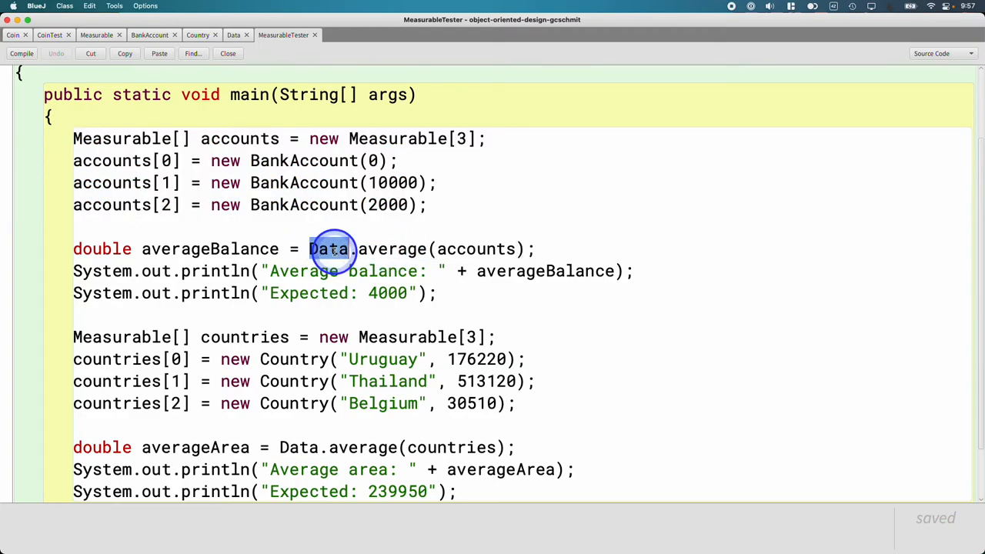
Step: Select the country averaging and printing lines, highlighting Data in averageArea
{"action": "scroll", "scroll_direction": "down", "scroll_amount": 3}
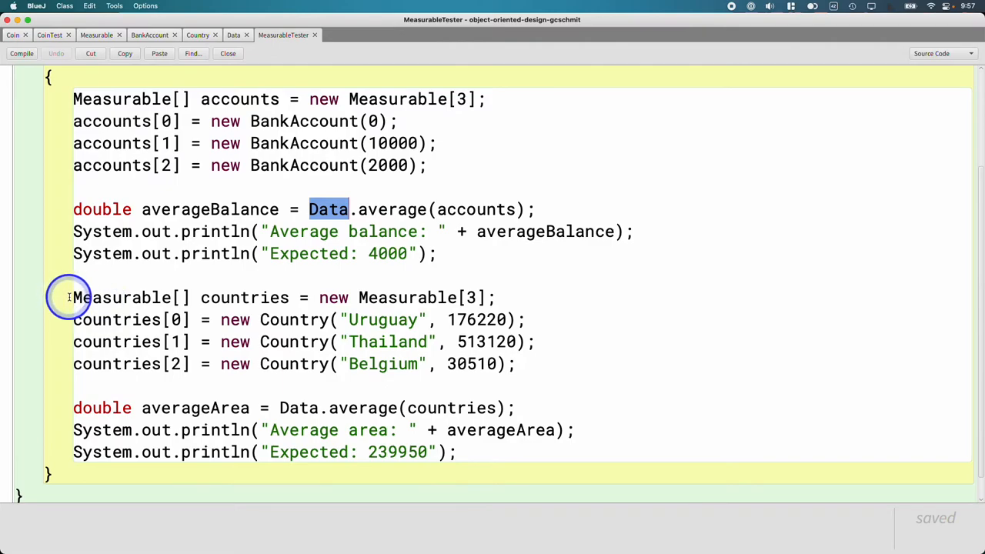
{"action": "left_click_drag", "start_coordinate": [73, 297], "coordinate": [492, 364]}
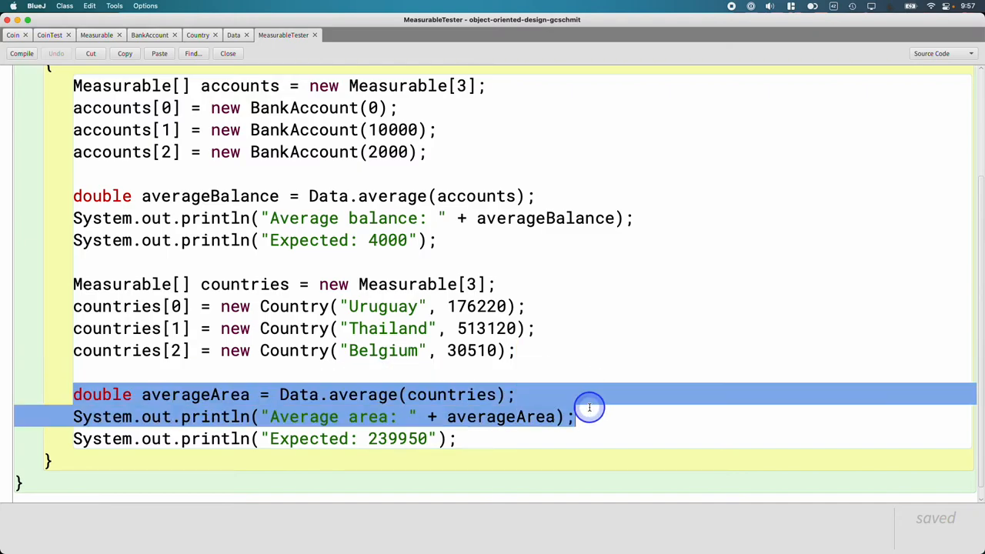
{"action": "double_click", "coordinate": [300, 394]}
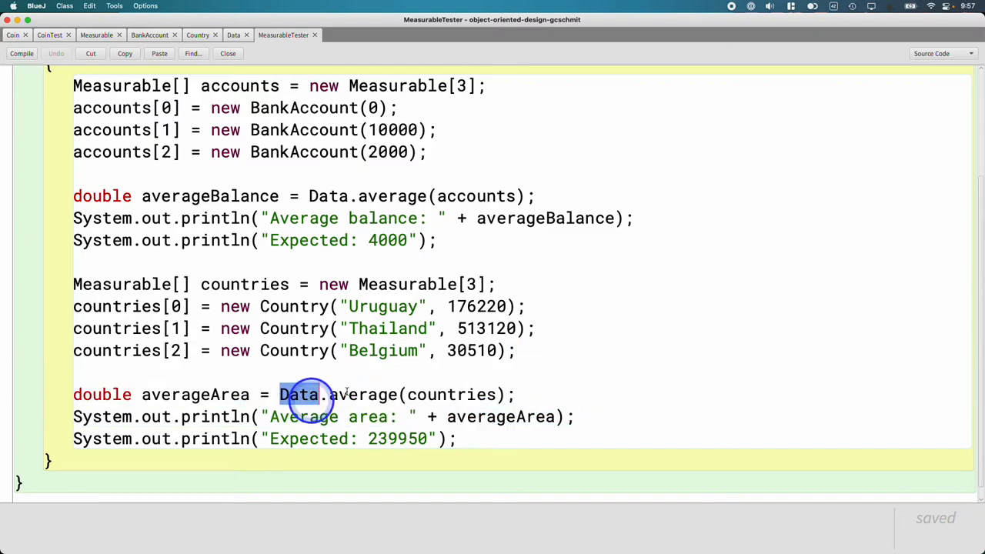
{"action": "mouse_move", "coordinate": [206, 398]}
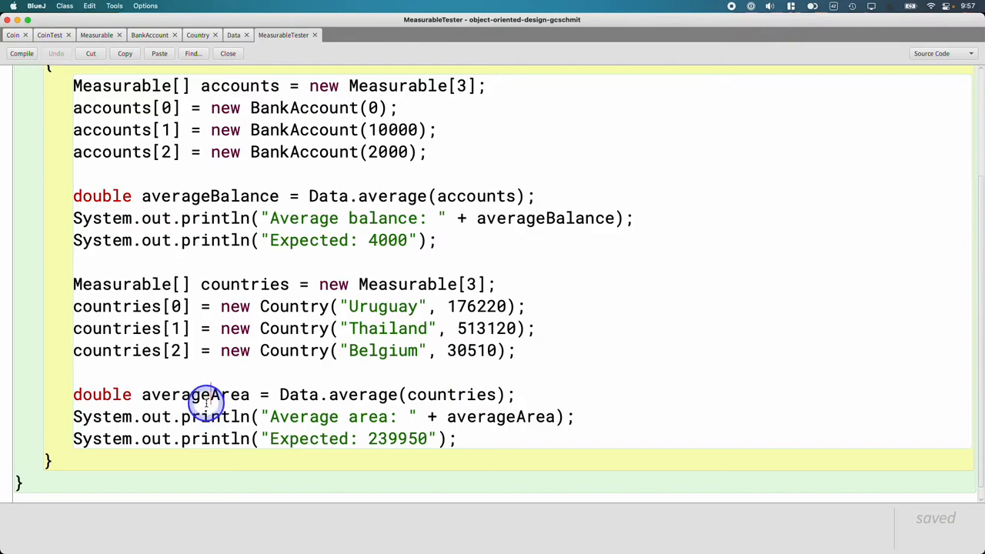
{"action": "mouse_move", "coordinate": [177, 375]}
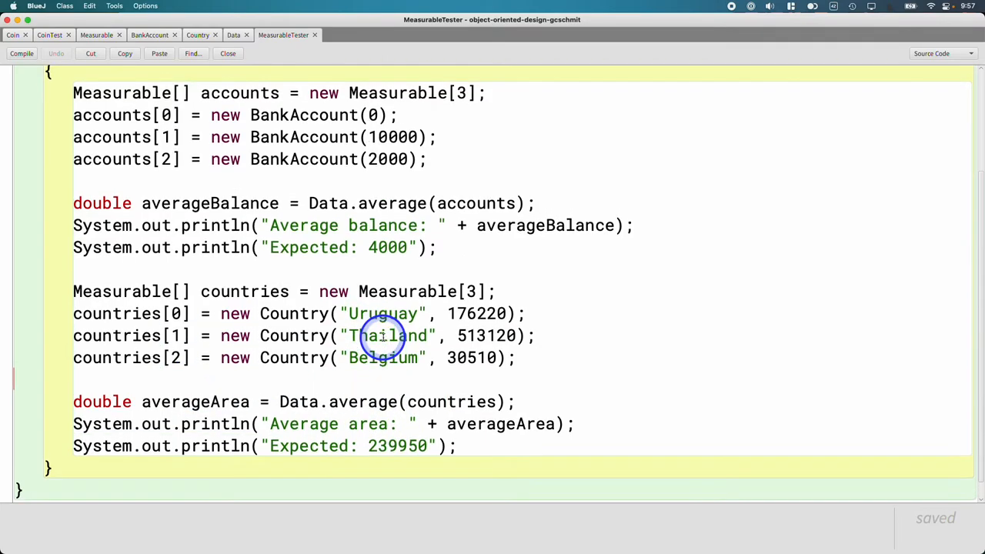
{"action": "mouse_move", "coordinate": [382, 103]}
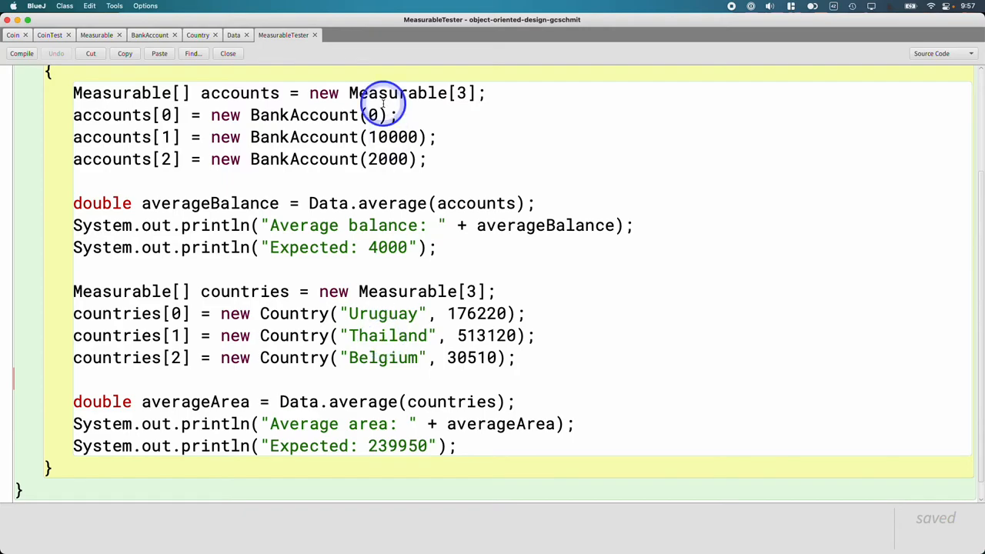
{"action": "left_click", "coordinate": [234, 35]}
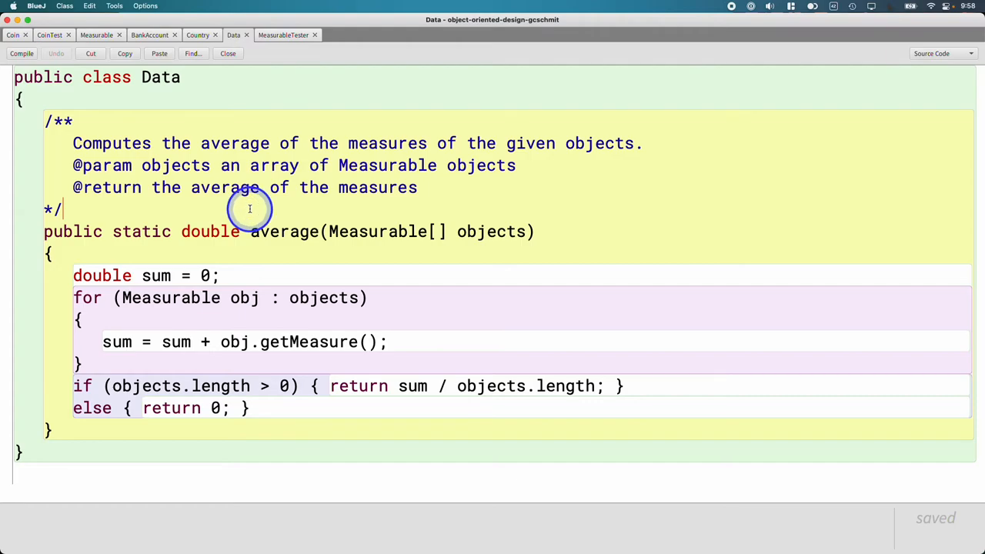
{"action": "mouse_move", "coordinate": [249, 209]}
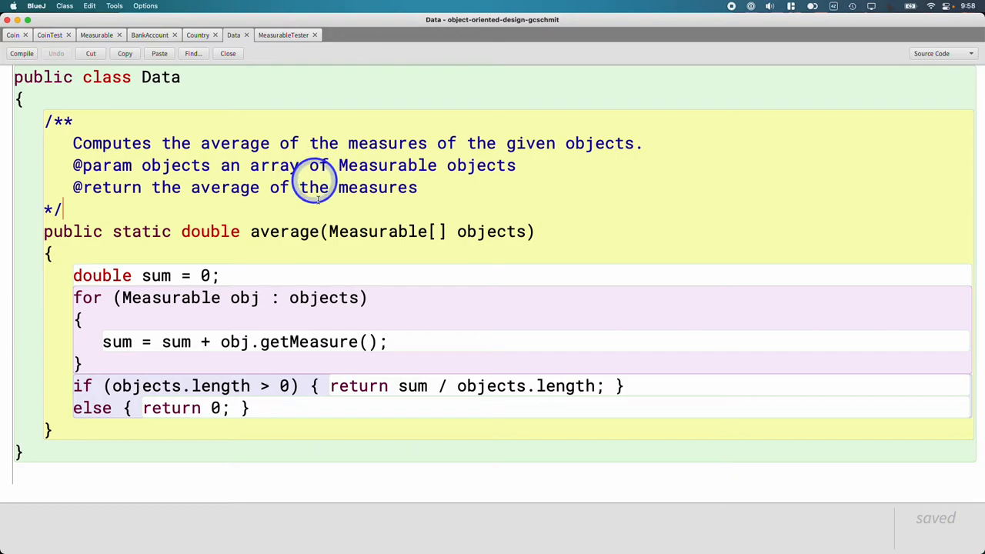
{"action": "mouse_move", "coordinate": [562, 320]}
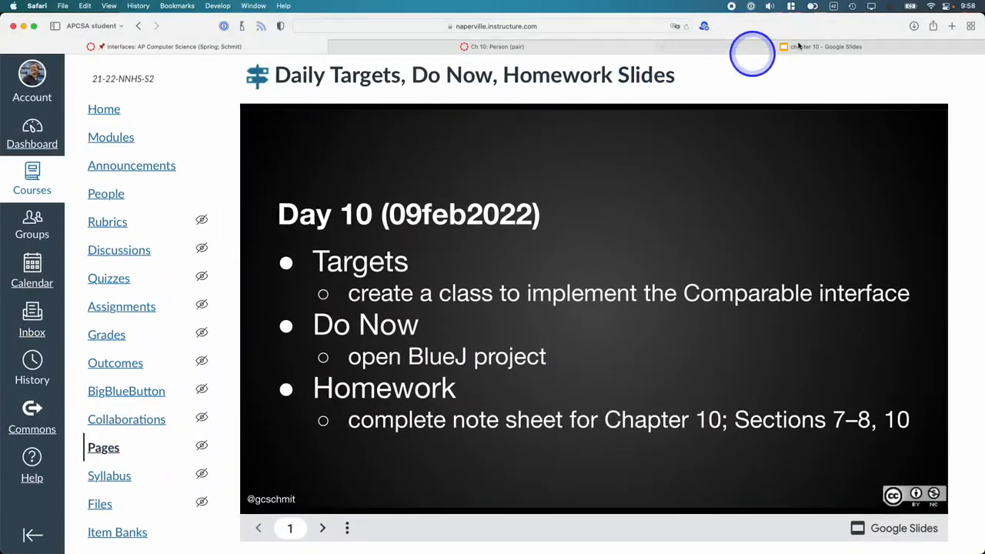
Step: Bring up the chapter 10 Google Slides deck on Java Standard Library Interfaces
{"action": "left_click", "coordinate": [823, 47]}
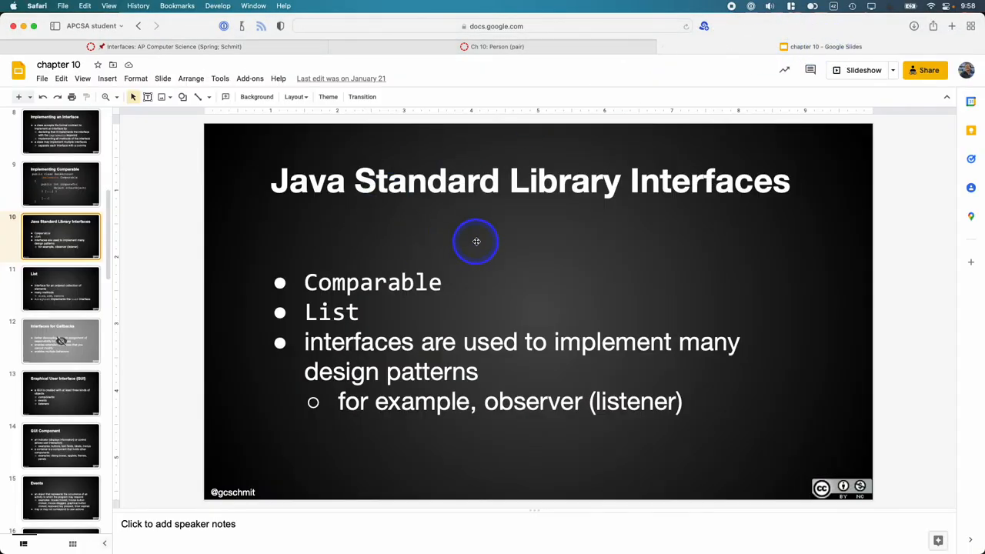